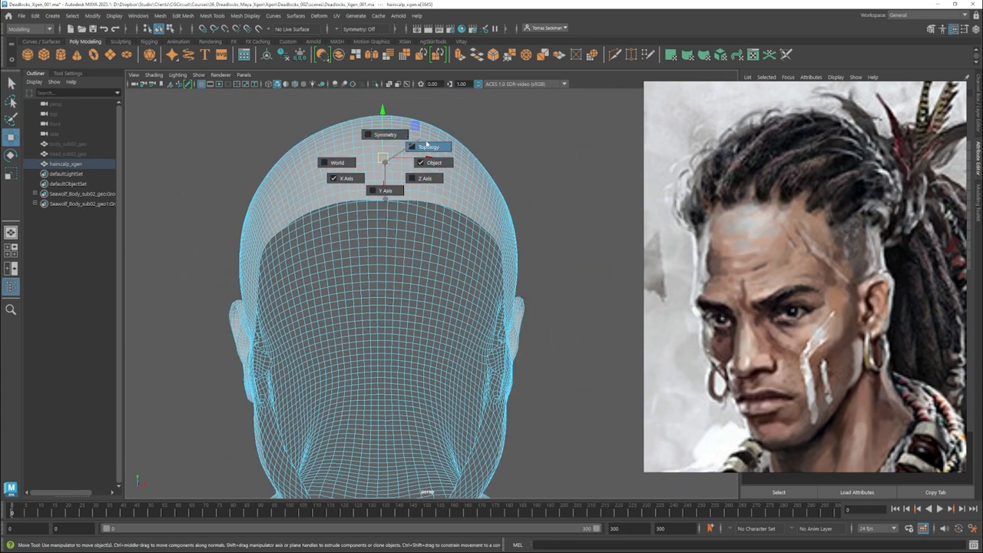
- Enable X-axis symmetry on the head mesh via the marking menu
left_click(430, 146)
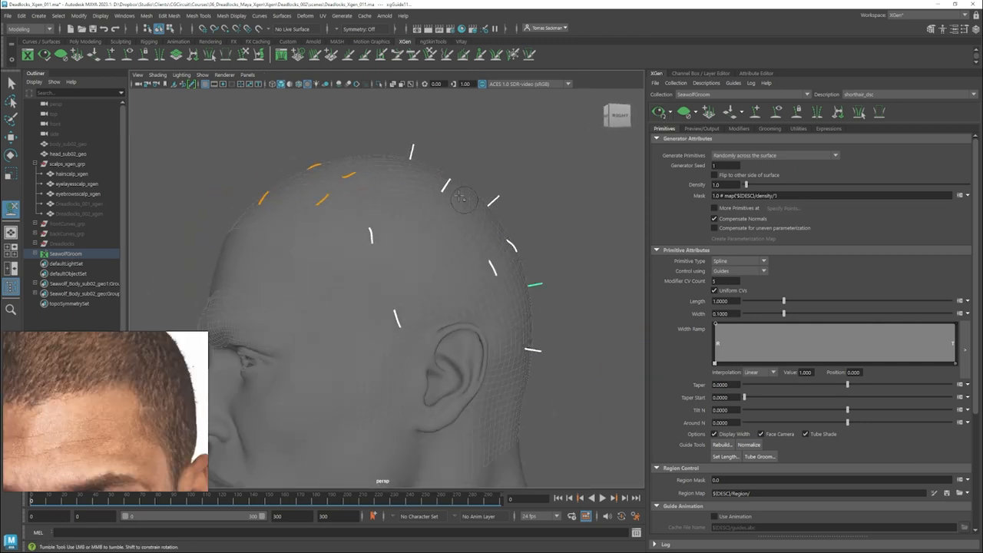
- Orbit the head to inspect the short-hair guides across the scalp and near the ear
left_click_drag(461, 197, 483, 332)
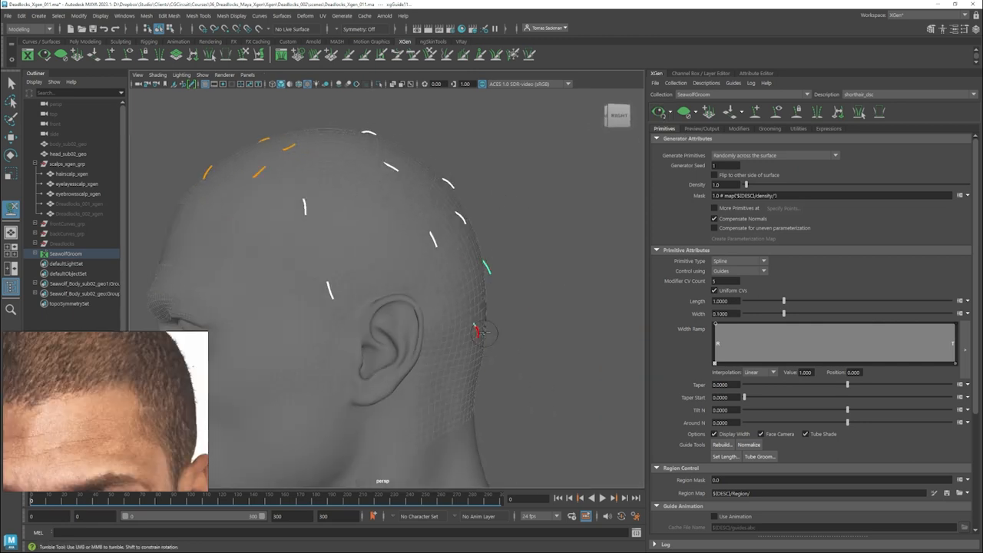
left_click_drag(484, 330, 470, 225)
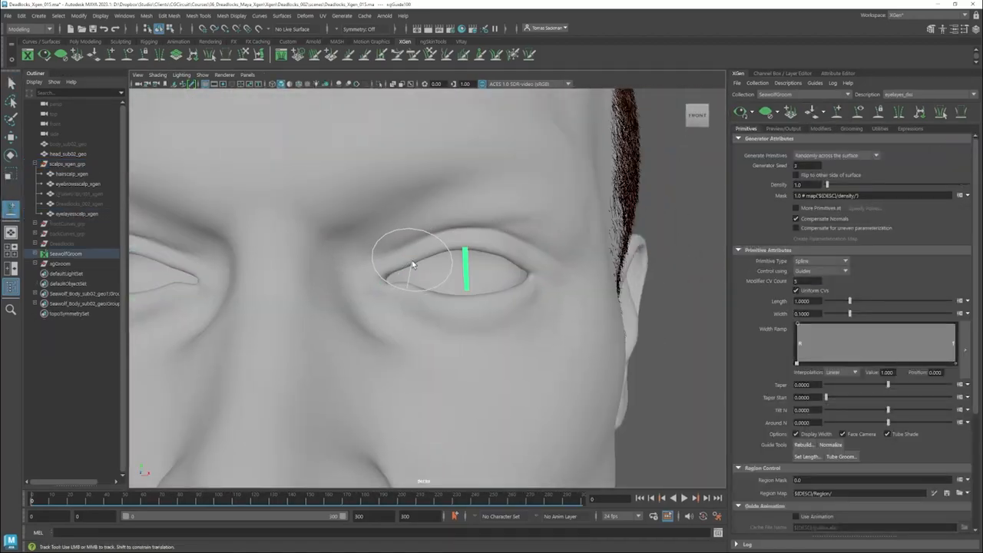
- Add a lash guide along the eyelid and preview the grown eyelashes
left_click_drag(415, 269, 261, 292)
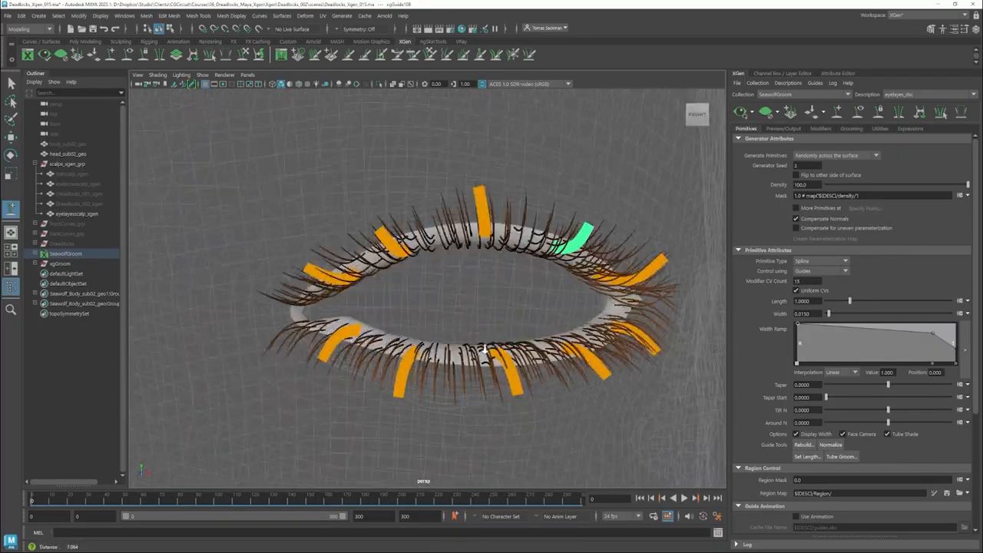
left_click(821, 129)
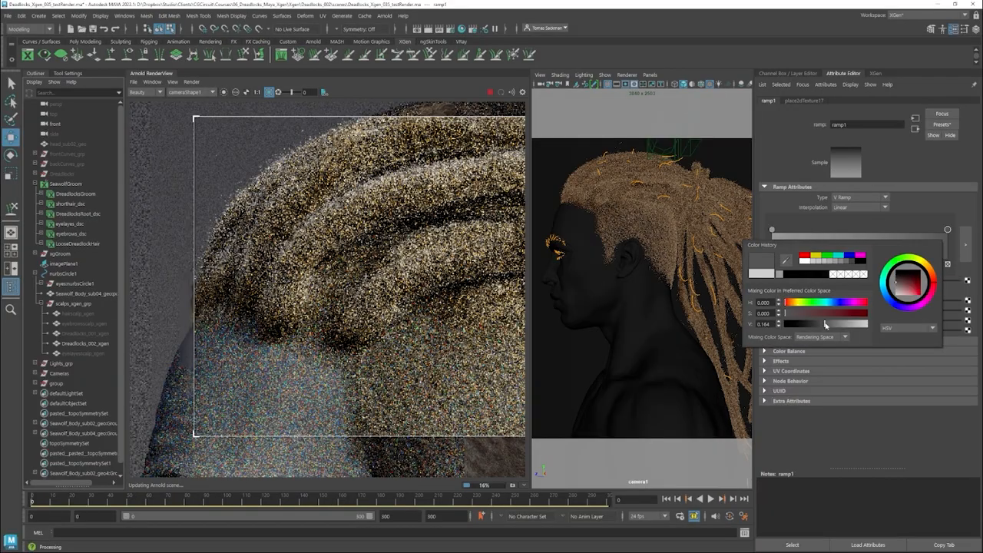
- Shift the dreadlocks' ramp colour toward reddish-orange in the colour picker
left_click_drag(806, 323, 851, 322)
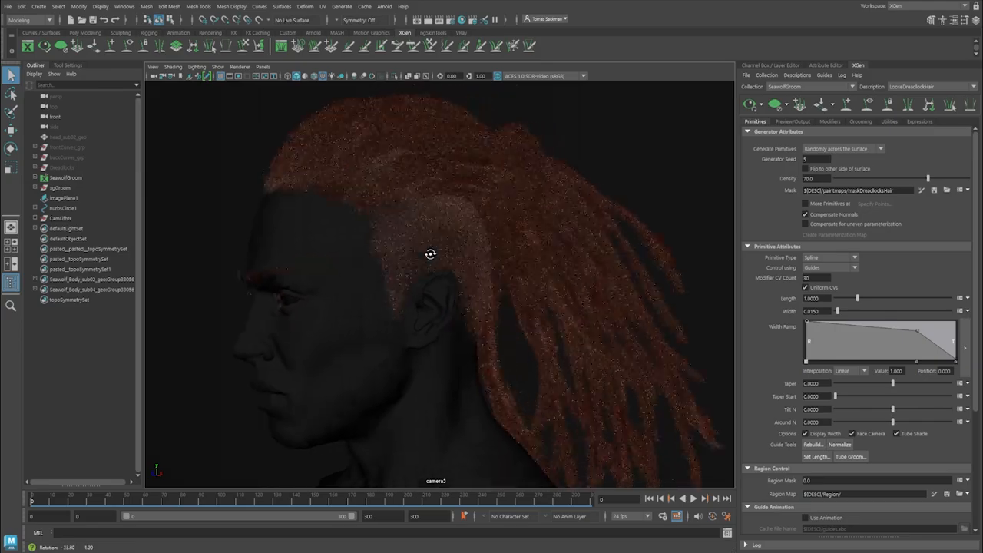
left_click_drag(430, 254, 545, 280)
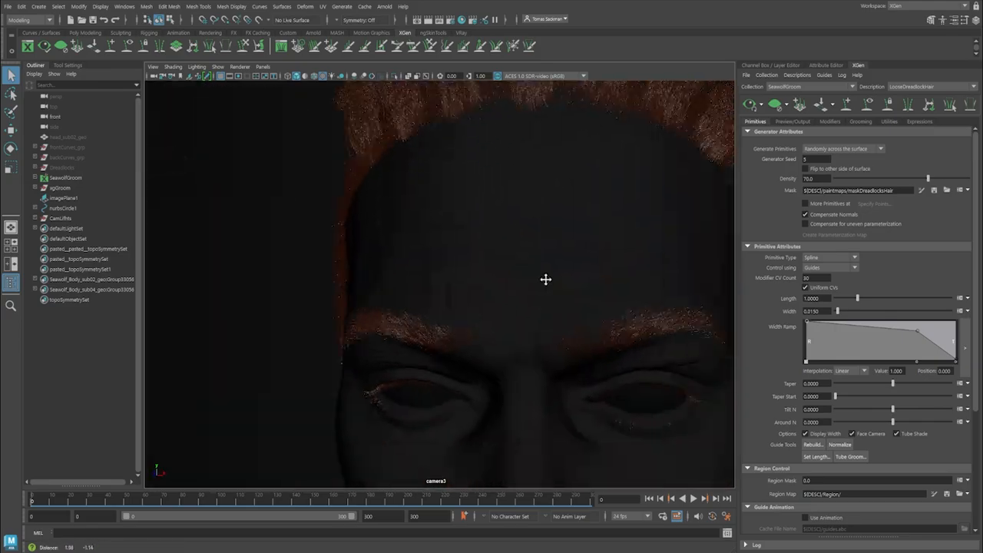
left_click_drag(545, 280, 442, 223)
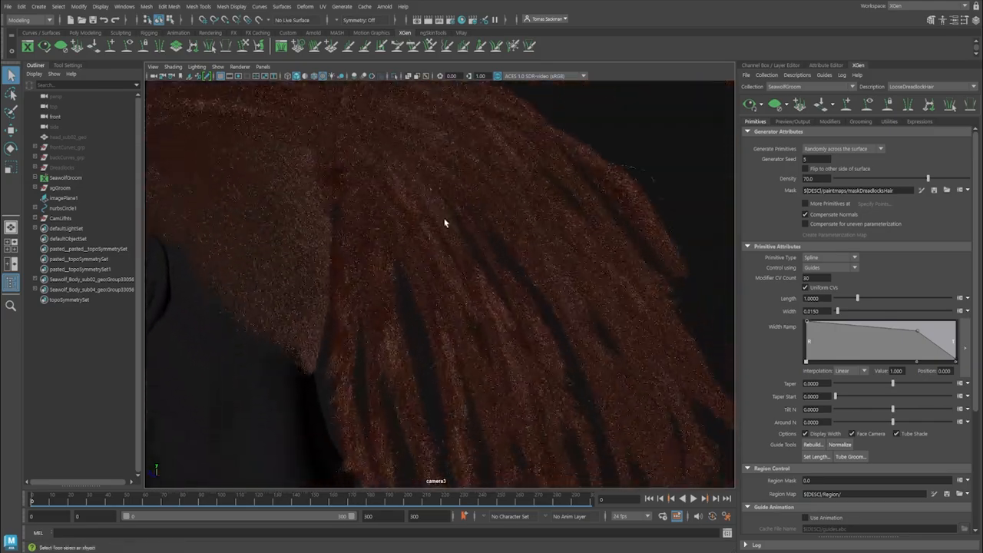